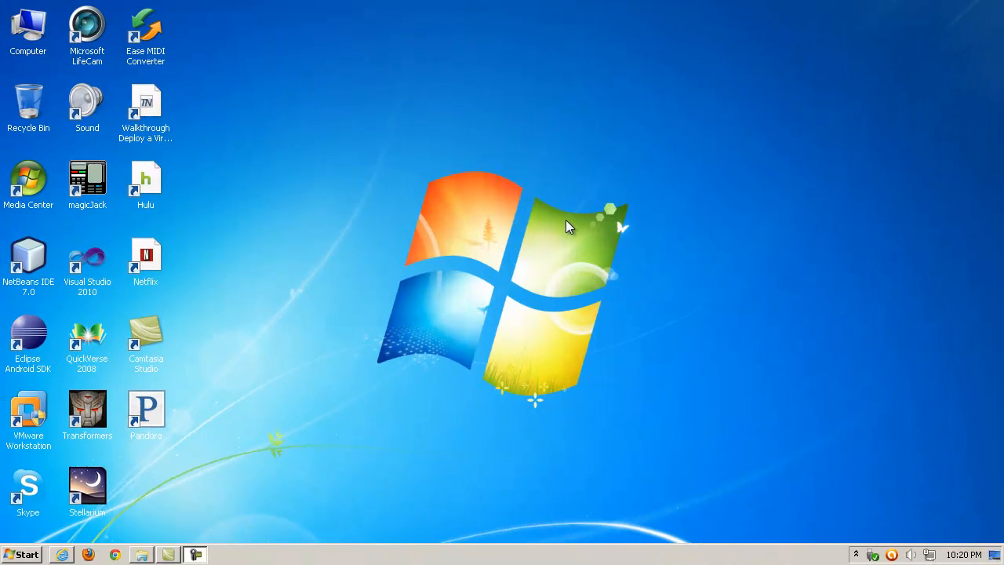
pyautogui.moveTo(580, 230)
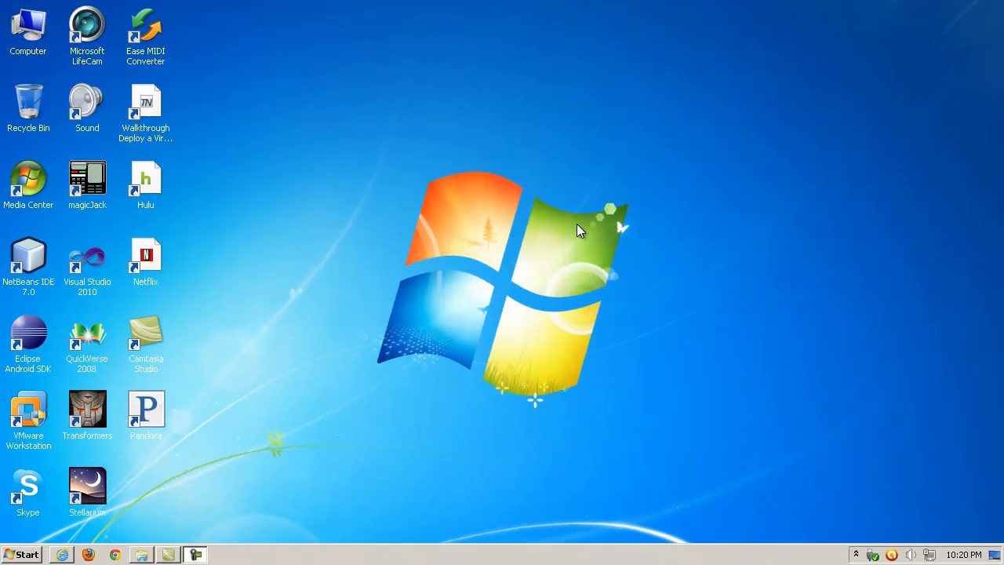
pyautogui.moveTo(496, 285)
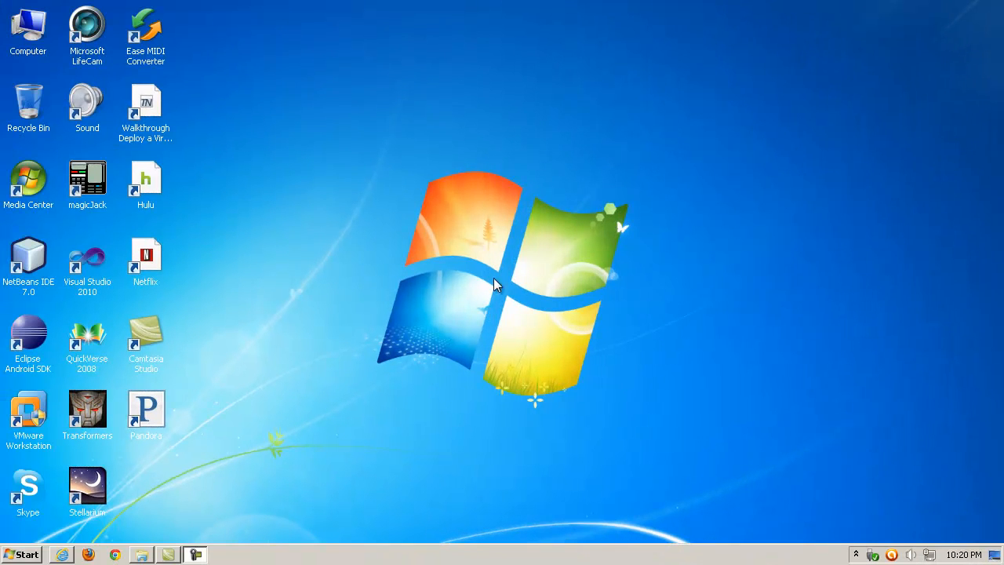
pyautogui.moveTo(280, 111)
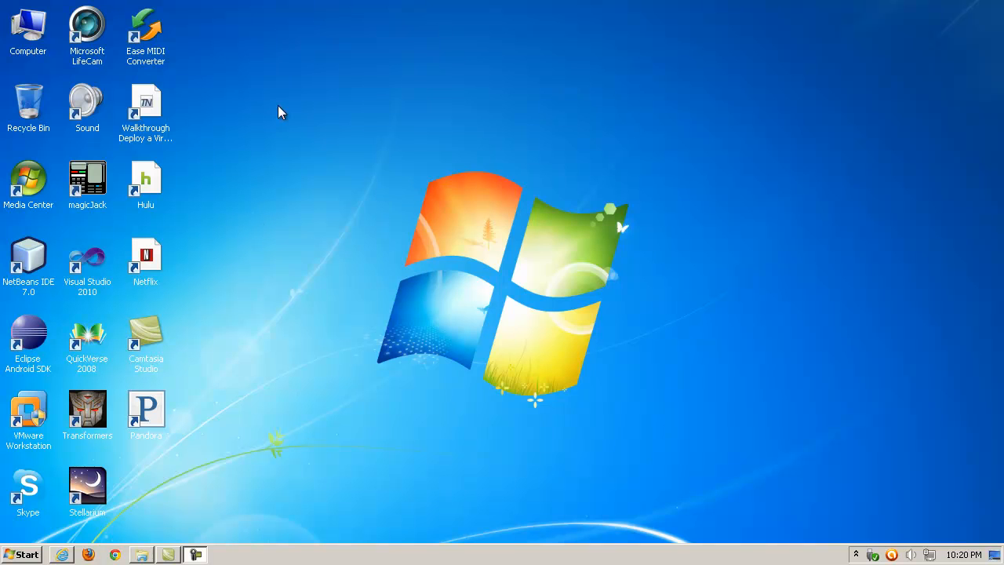
# Add a new folder to the desktop from the right-click New menu.
pyautogui.rightClick(280, 111)
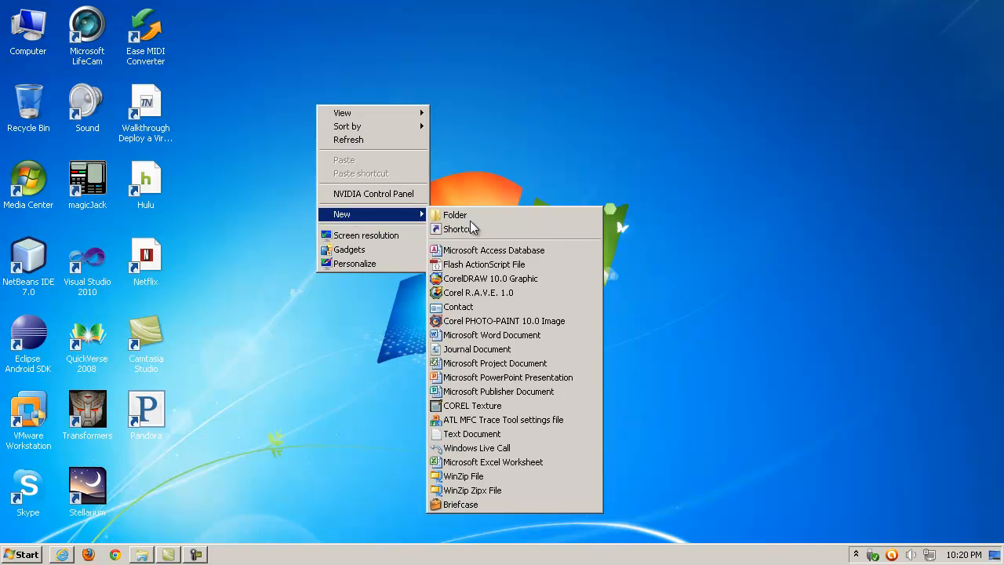
pyautogui.click(449, 214)
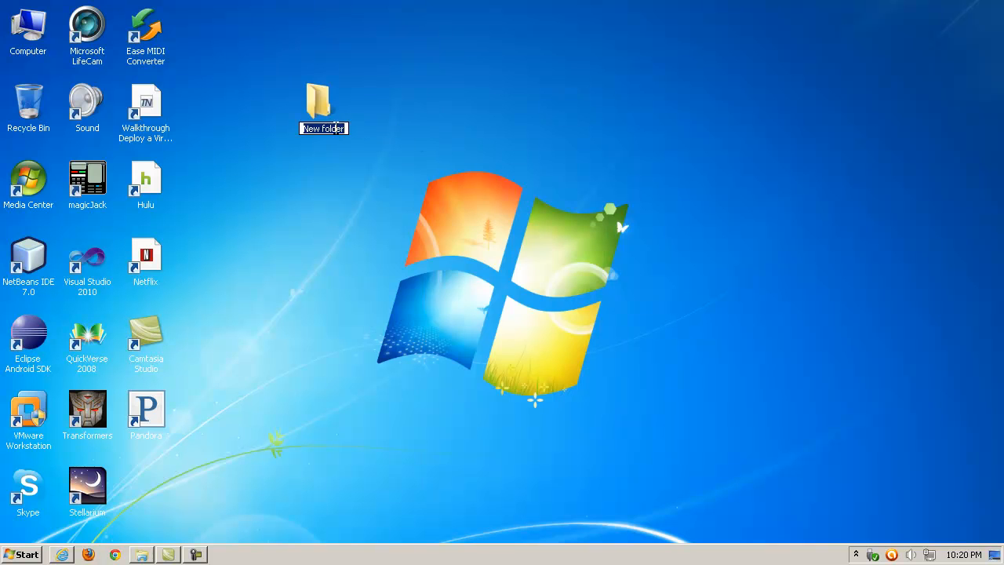
# Paste GodMode.{ED7BA470-8E54-465E-825C-99712043E01C} as the folder name and drag it toward centre.
pyautogui.rightClick(324, 128)
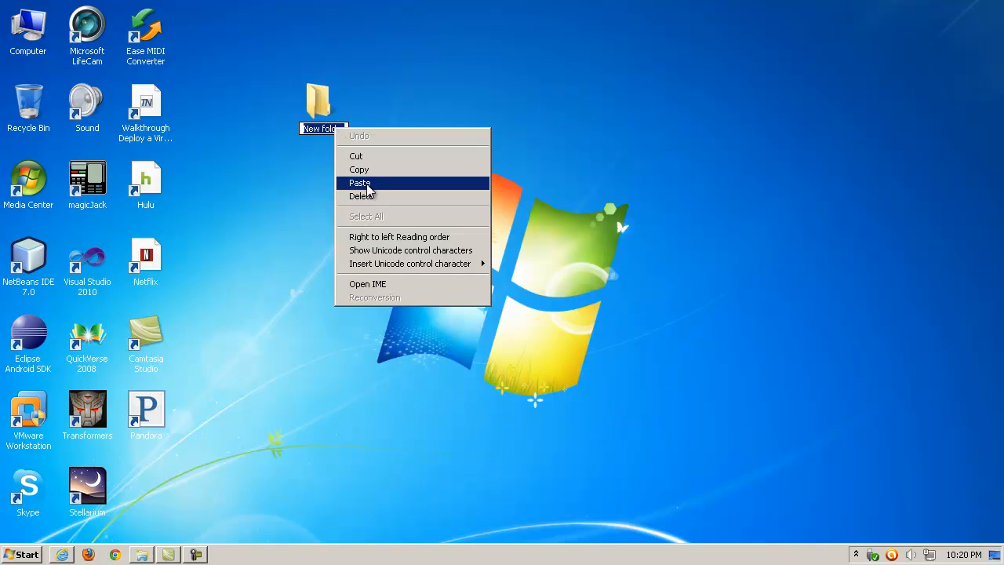
pyautogui.click(360, 183)
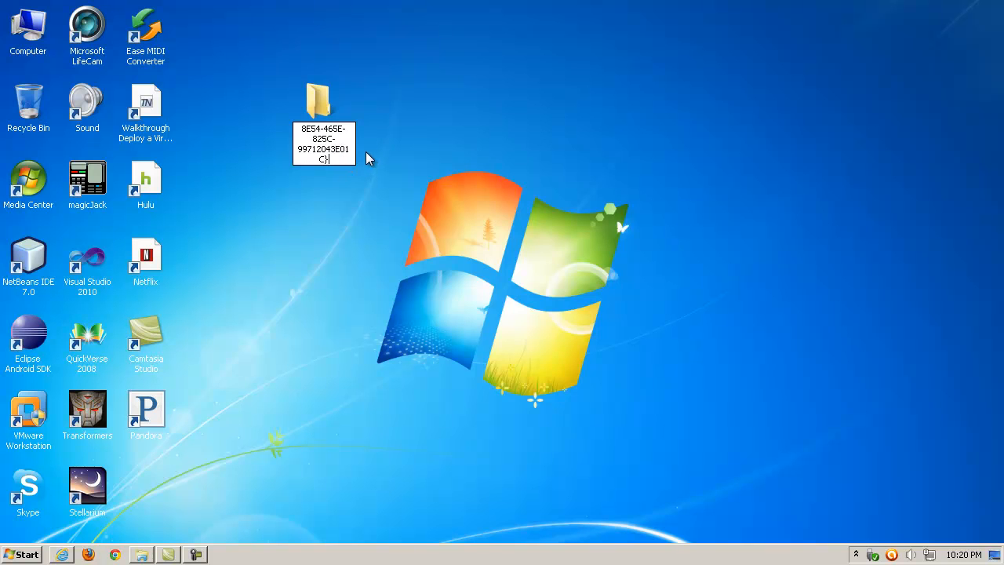
pyautogui.moveTo(365, 163)
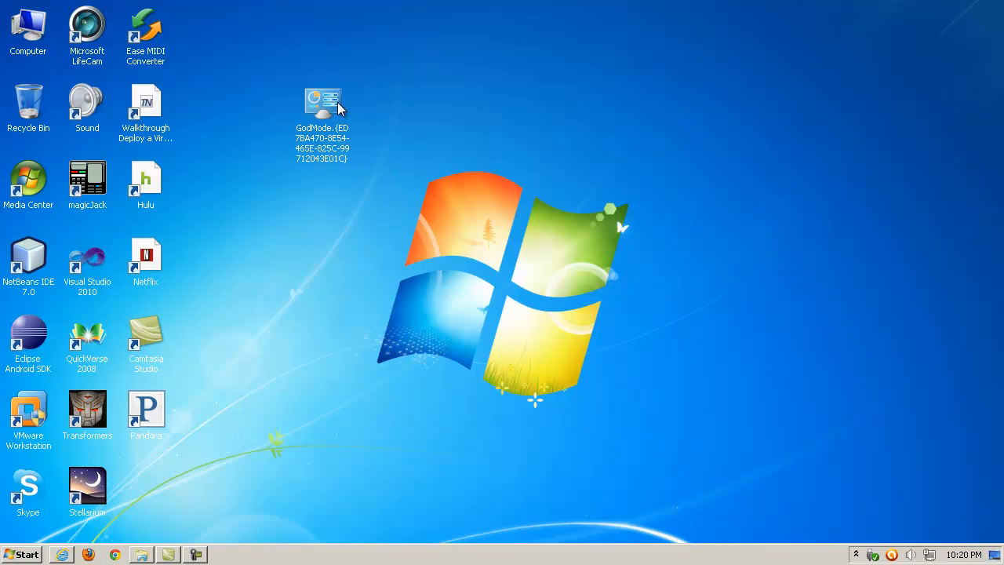
pyautogui.moveTo(321, 102); pyautogui.dragTo(439, 180)
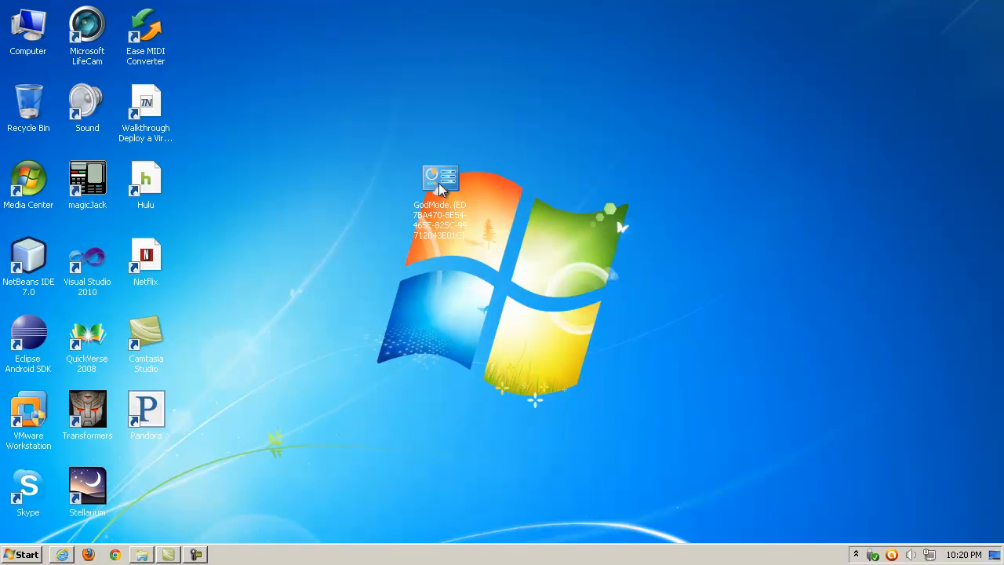
# Open the GodMode folder and scroll through its 276 tasks down to System.
pyautogui.doubleClick(442, 175)
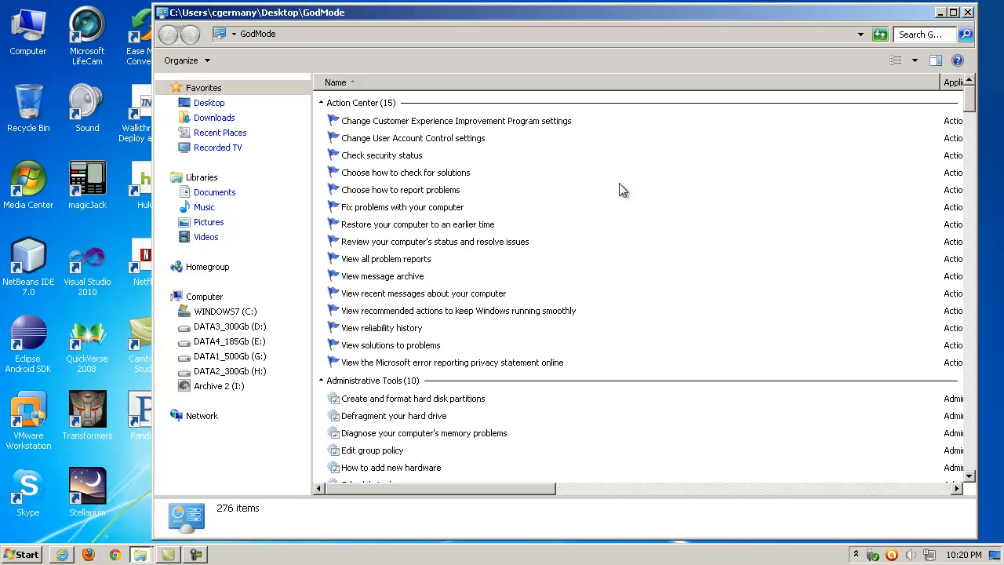
pyautogui.scroll(-3)
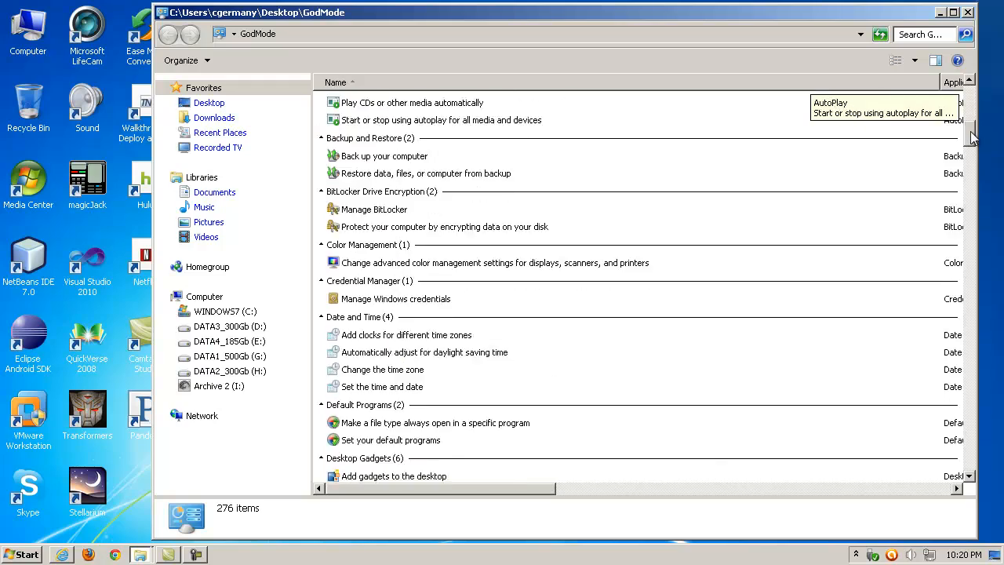
pyautogui.scroll(-3)
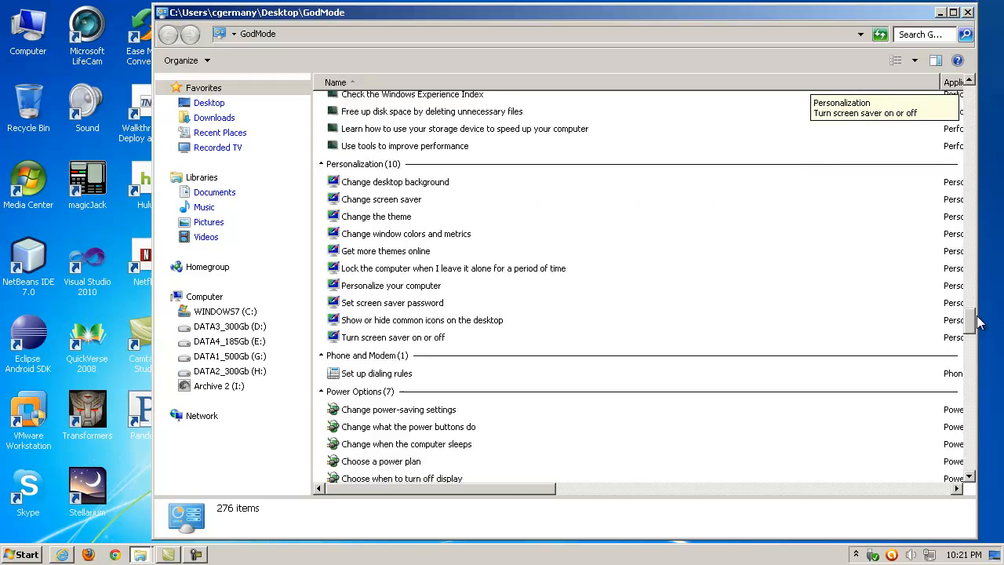
pyautogui.scroll(-3)
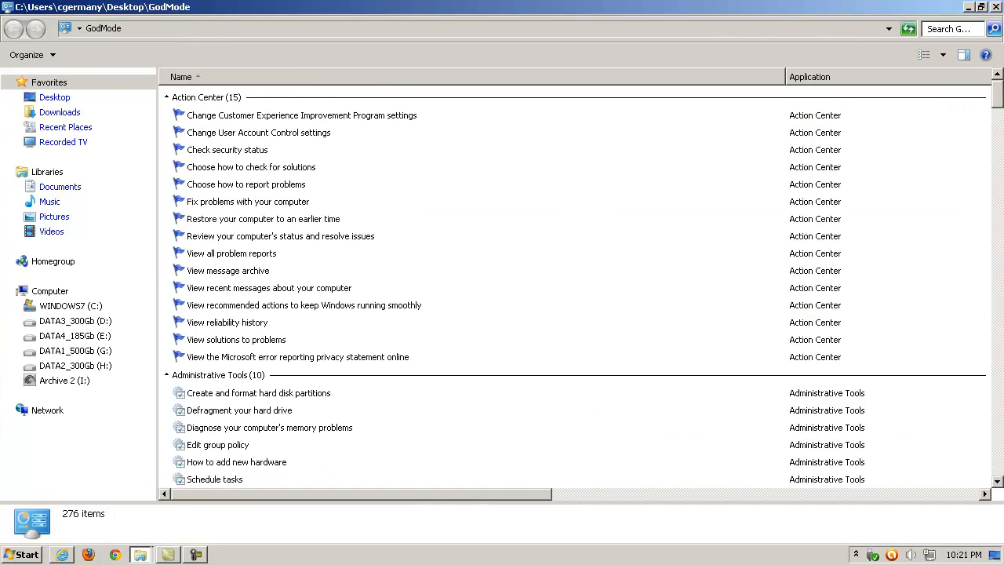
pyautogui.scroll(-3)
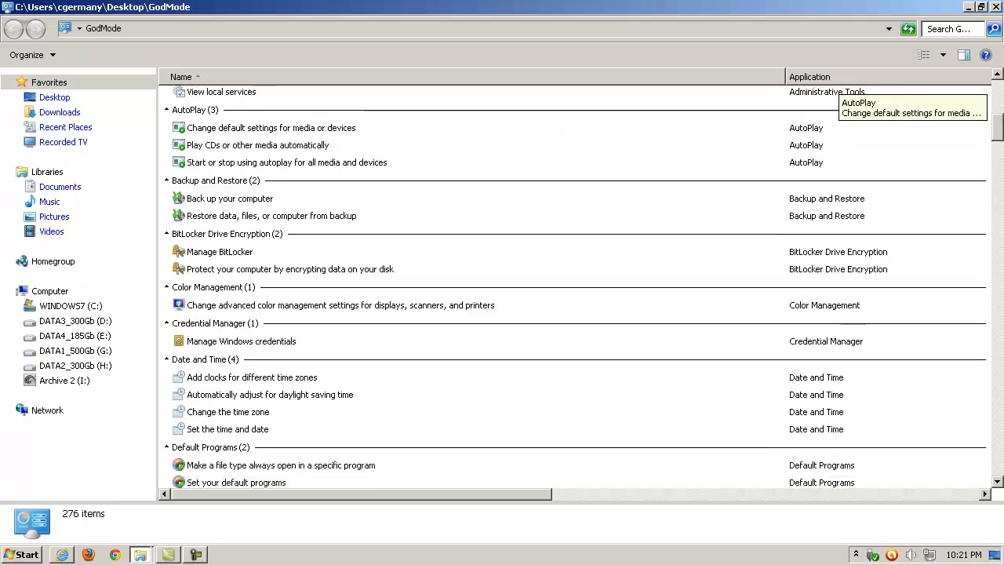
pyautogui.scroll(-3)
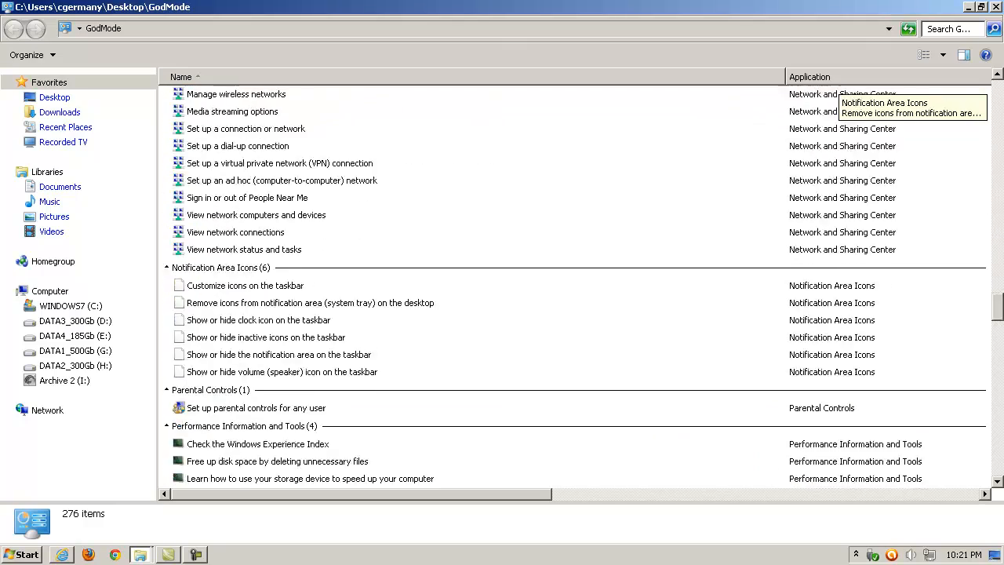
pyautogui.scroll(-3)
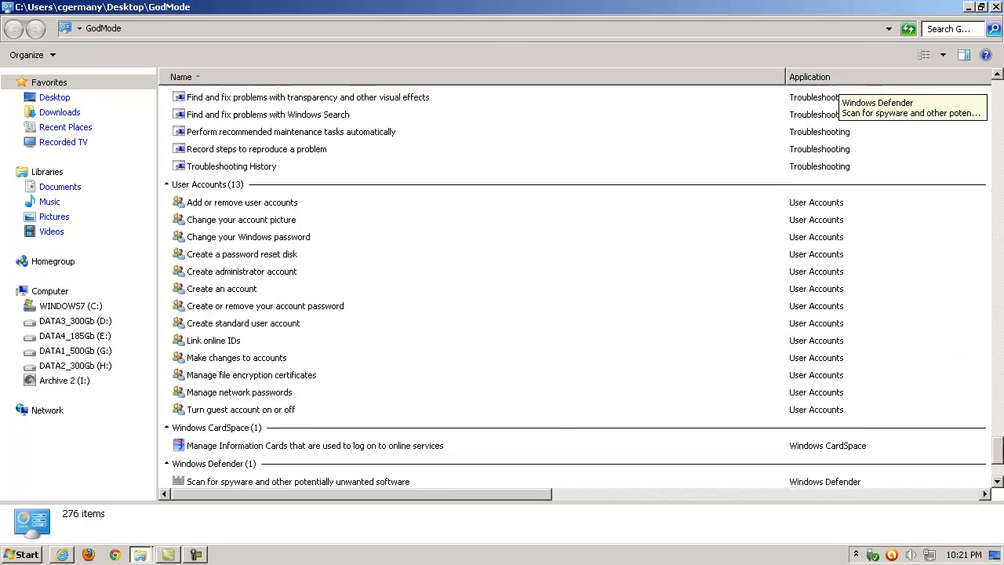
pyautogui.scroll(-3)
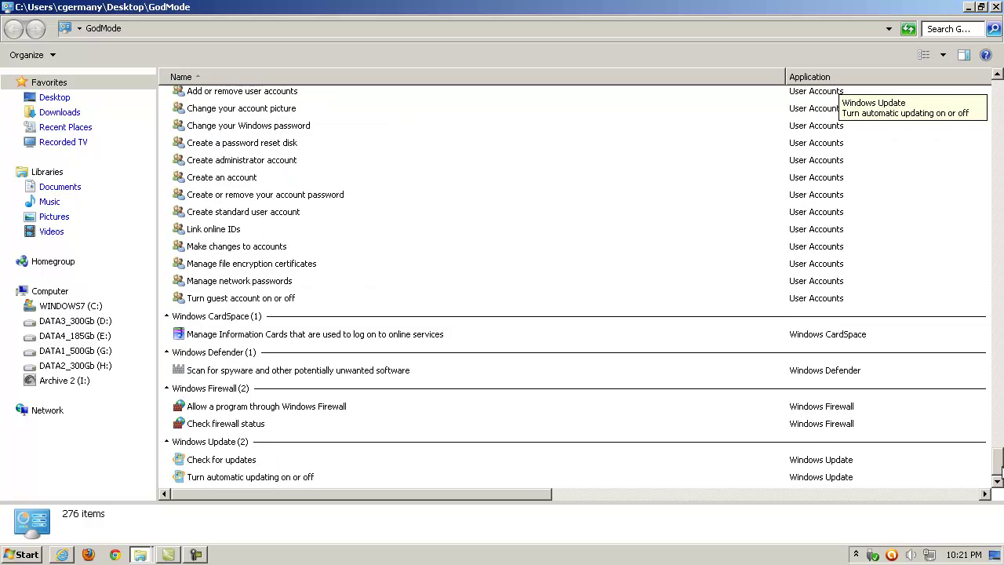
pyautogui.scroll(-3)
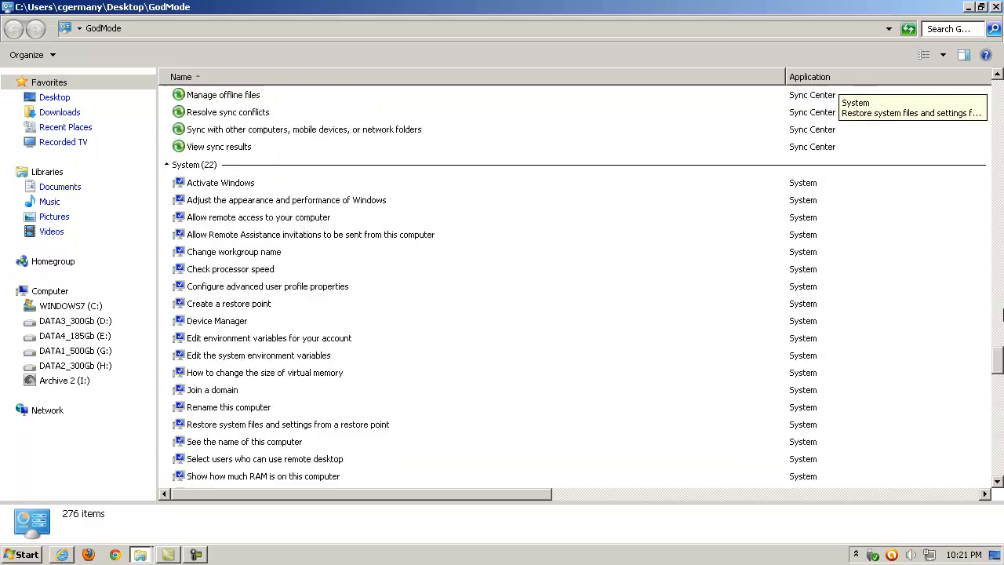